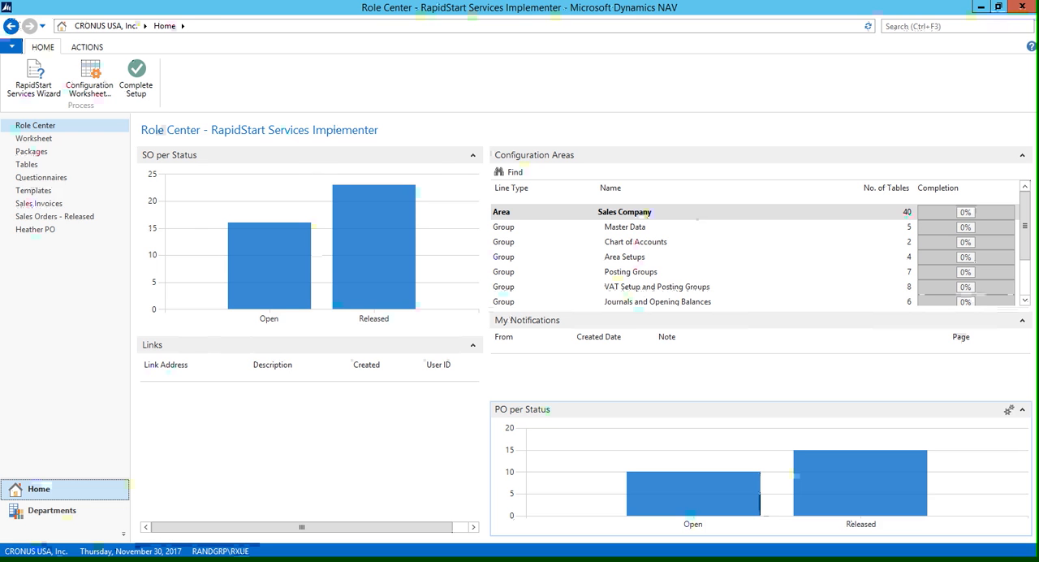
Go to Departments and reach the Inventory area of Financial Management.
click(52, 510)
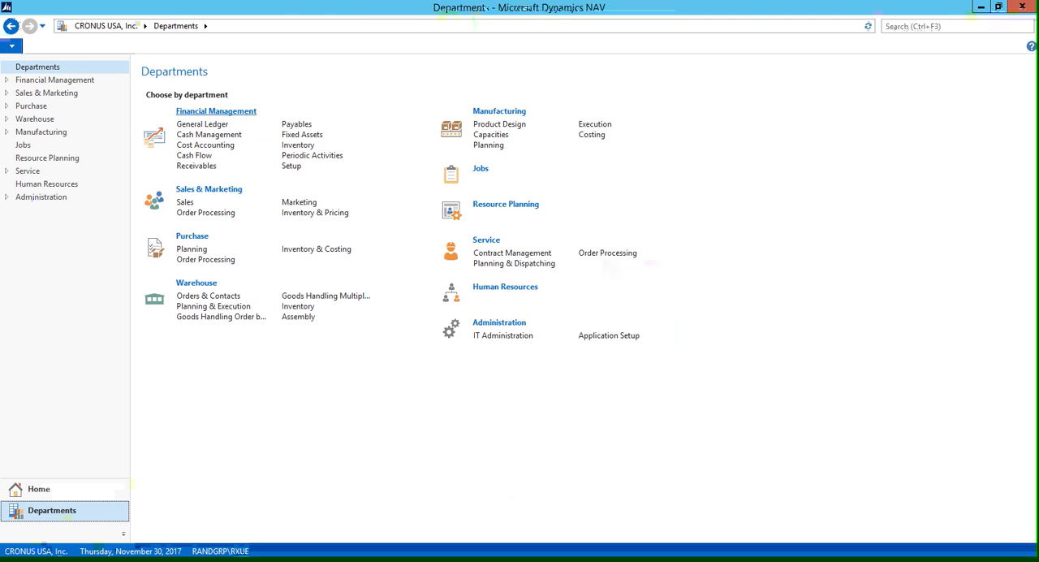
click(216, 110)
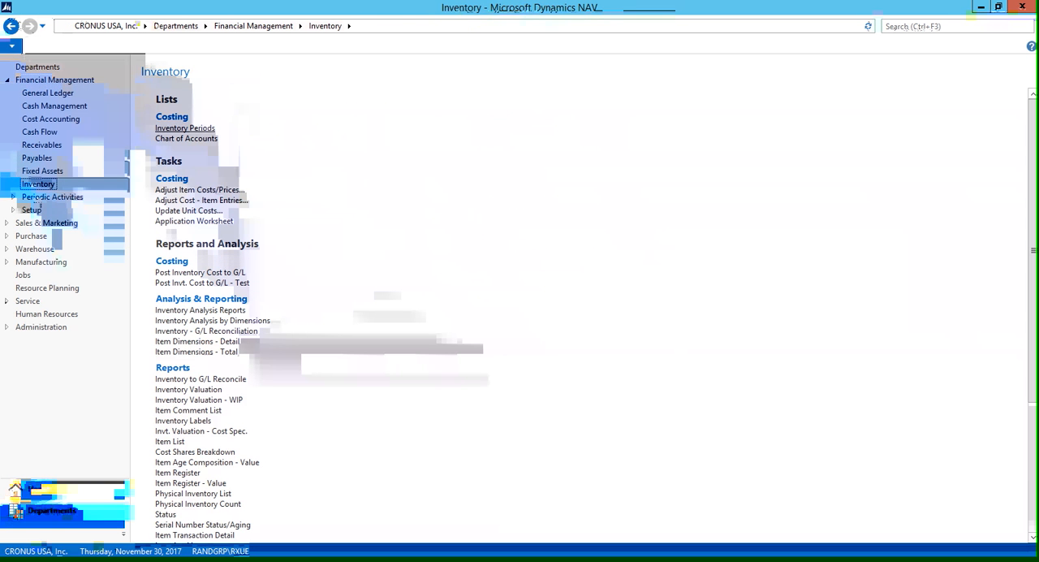
Bring up the Inventory Periods list from the Costing lists, currently empty.
click(185, 127)
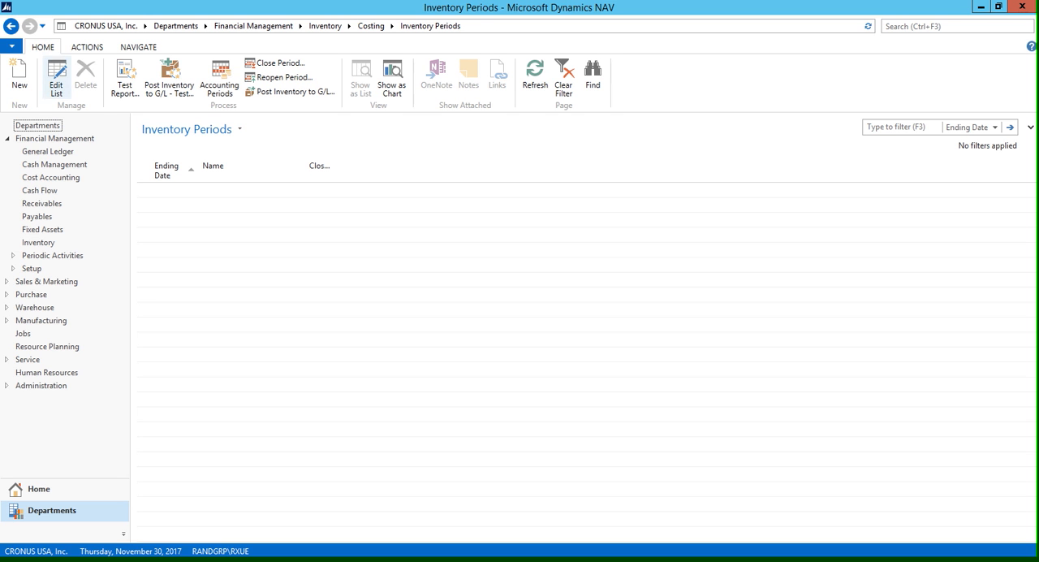
mouse_move(19, 78)
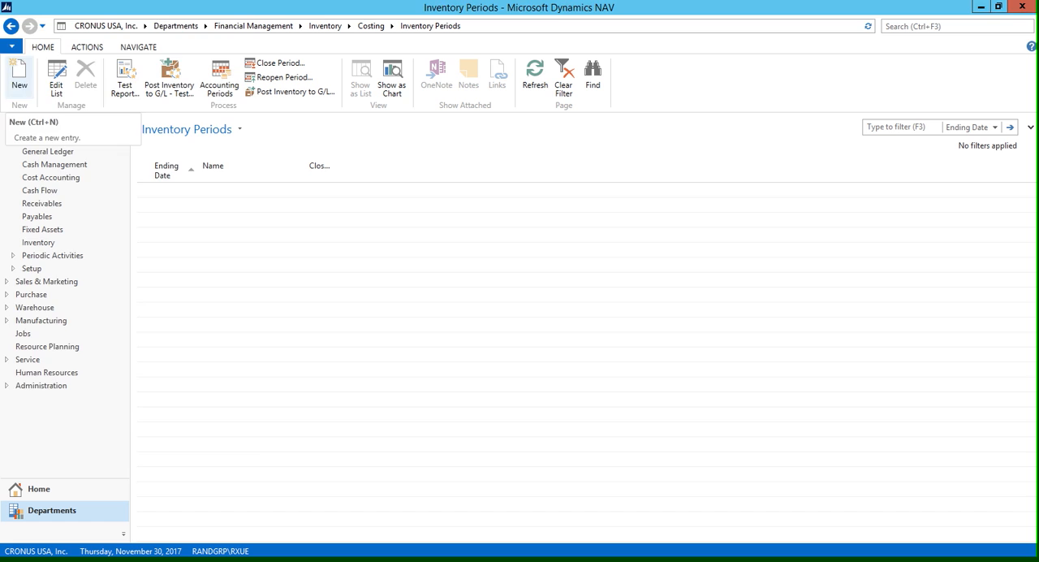
Create a new inventory period ending 12/31/2017 named December 2017 and confirm it.
click(19, 78)
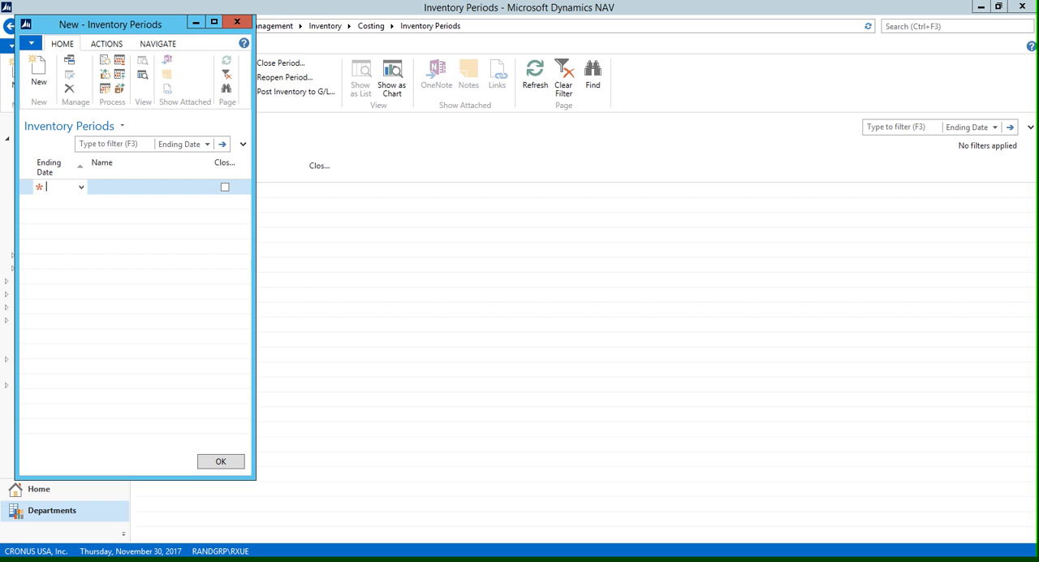
text(12/31/)
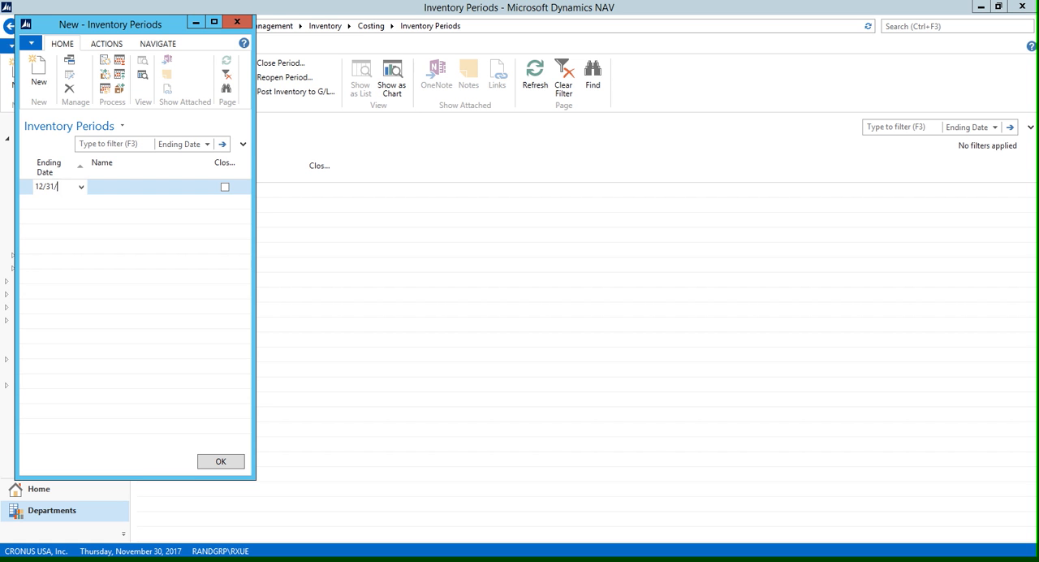
text(2017)
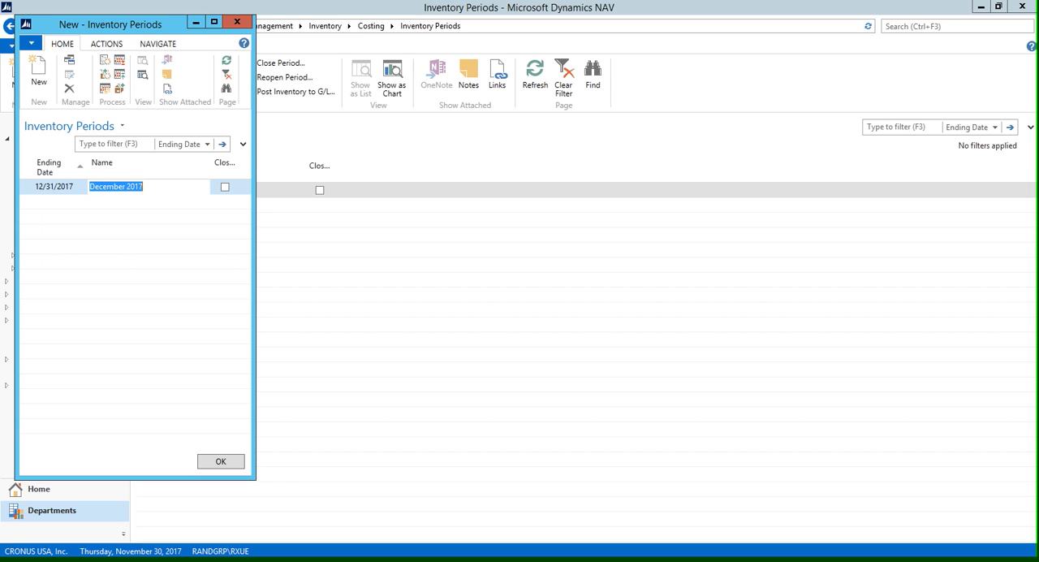
mouse_move(221, 461)
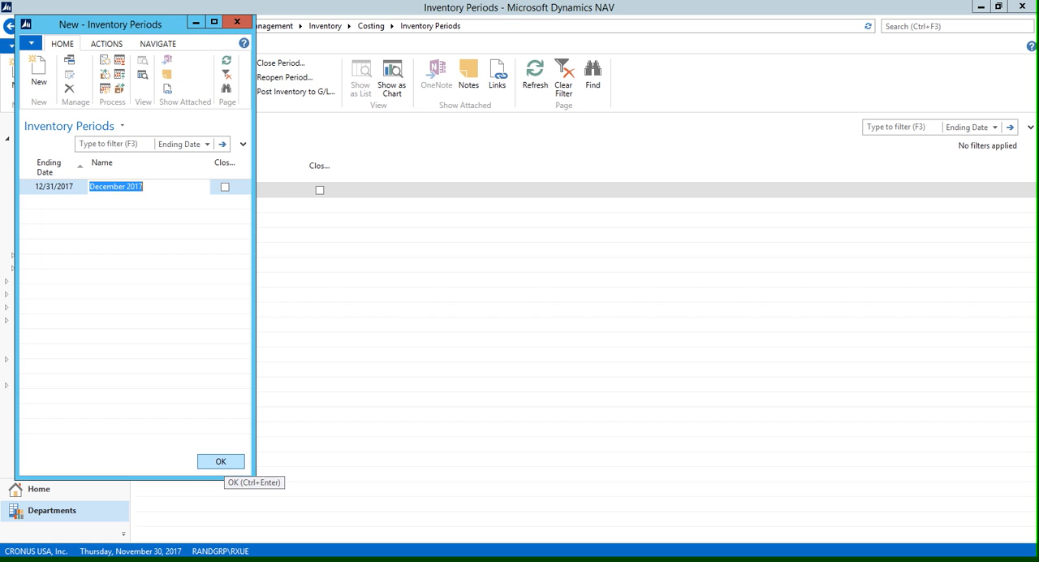
click(221, 461)
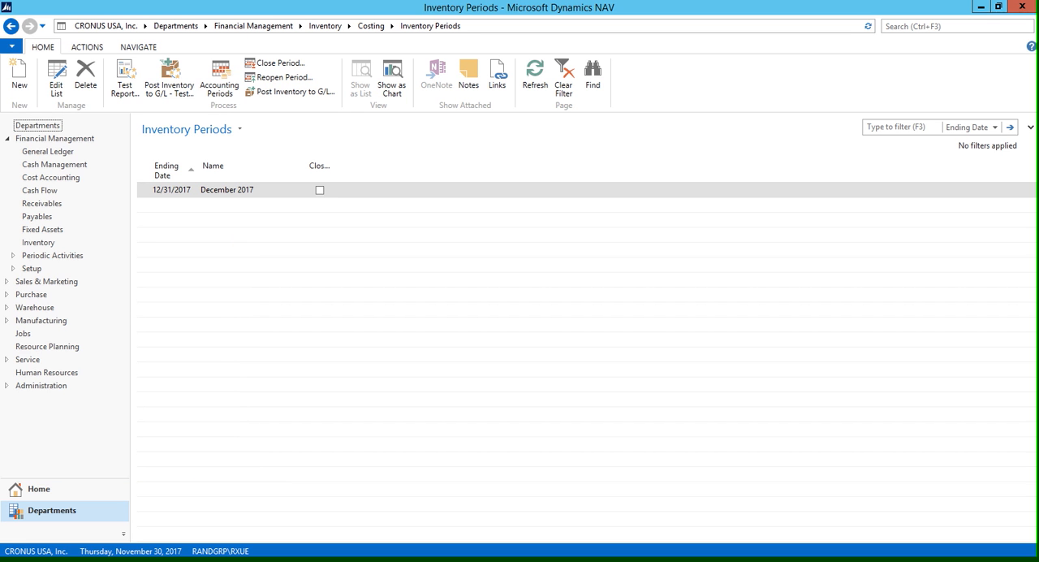